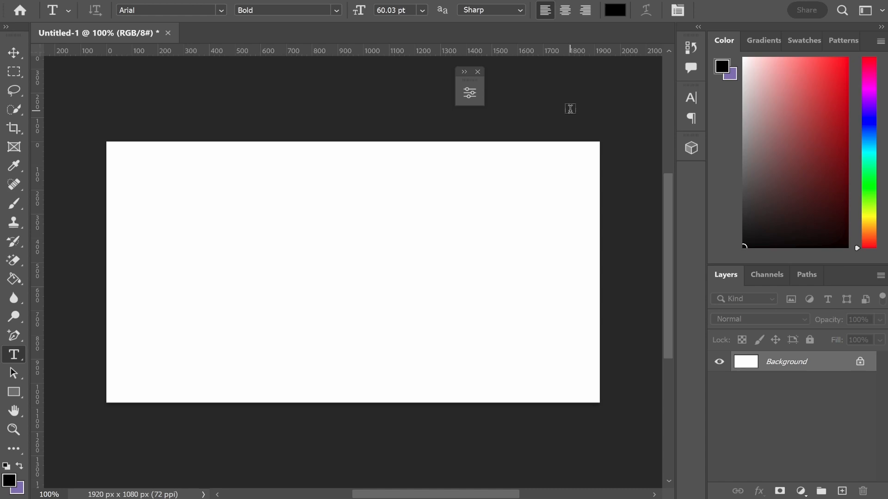
{"action": "mouse_move", "coordinate": [14, 52]}
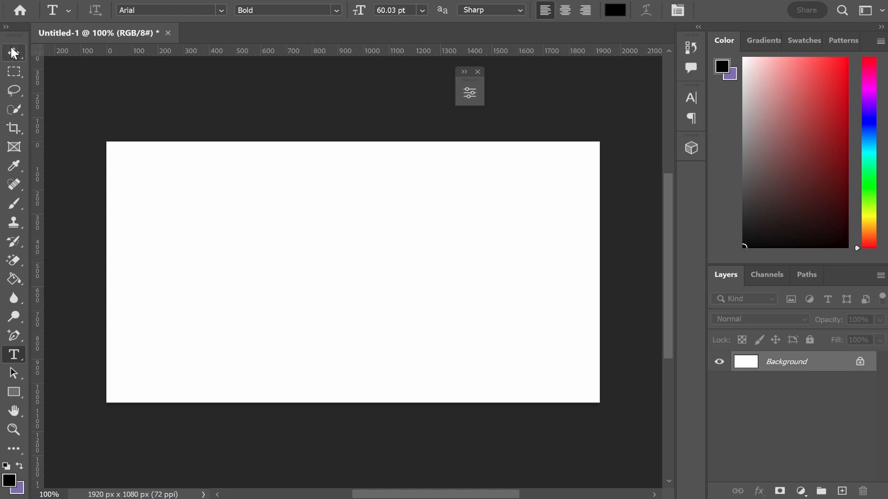
Place bold Arial 'Hello World' text centered on the white canvas, enlarged and committed.
{"action": "left_click", "coordinate": [14, 53]}
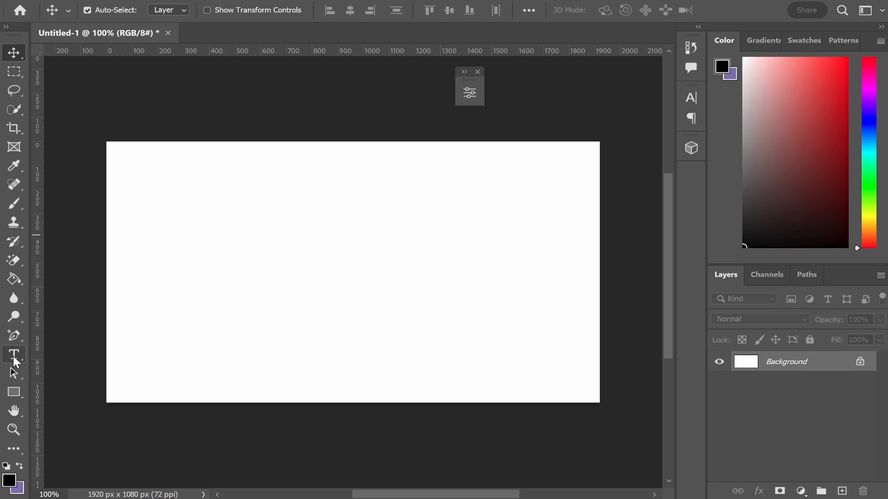
{"action": "left_click", "coordinate": [14, 354]}
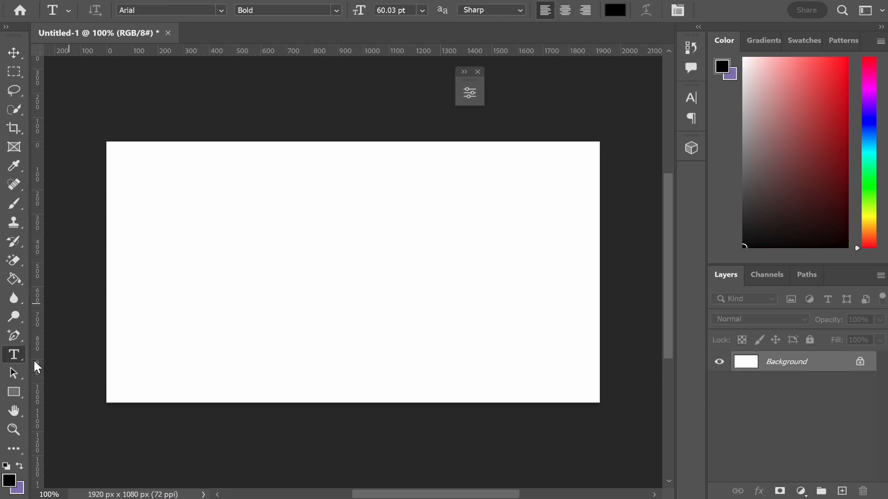
{"action": "type", "text": "Lorem Ipsum"}
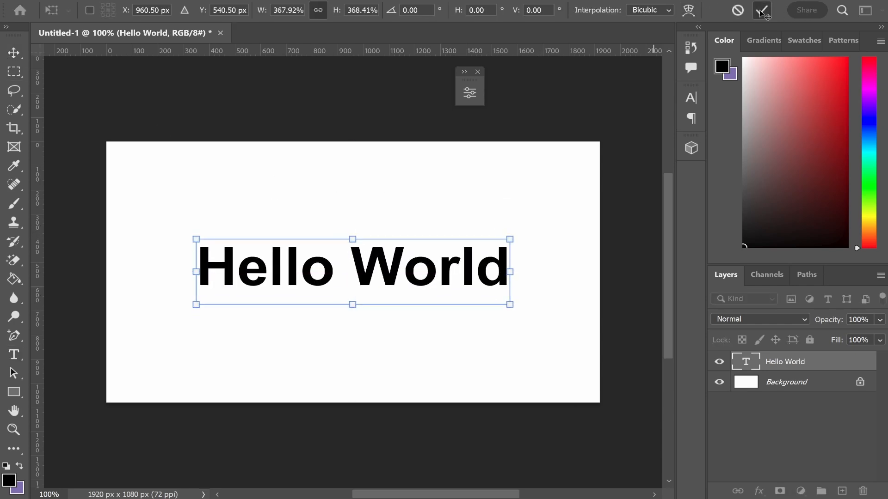
{"action": "left_click", "coordinate": [761, 10]}
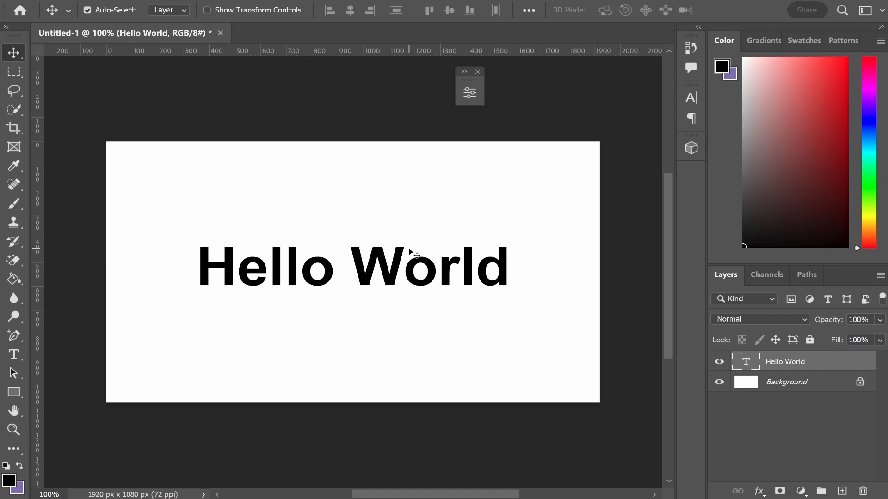
{"action": "mouse_move", "coordinate": [22, 360]}
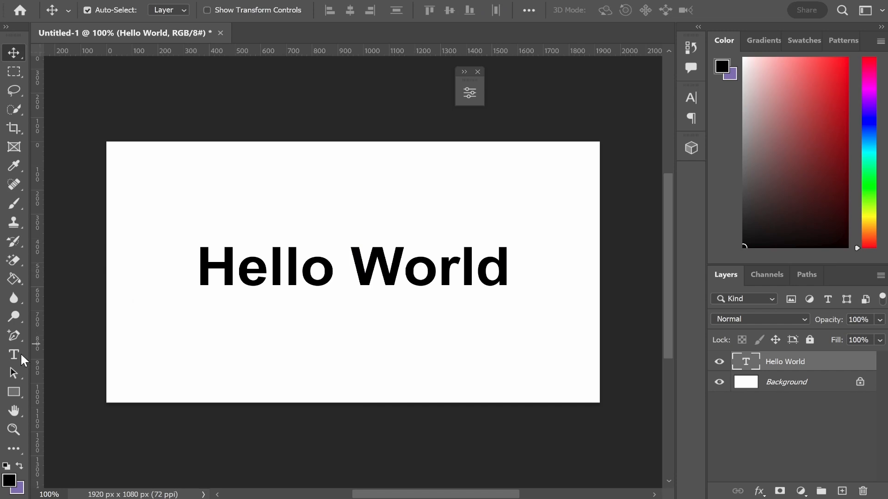
Recolour the Hello World text to rusty orange-red #9c3c11.
{"action": "left_click", "coordinate": [13, 354]}
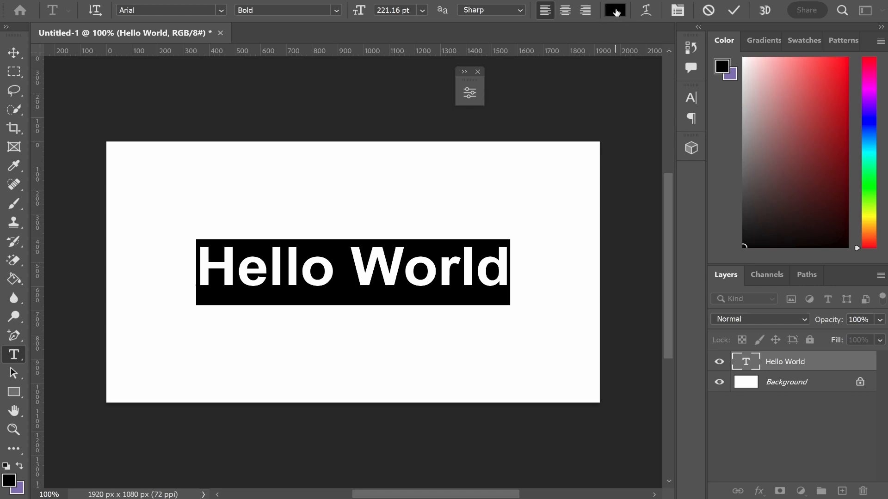
{"action": "left_click", "coordinate": [614, 10]}
{"action": "type", "text": "9c3c11"}
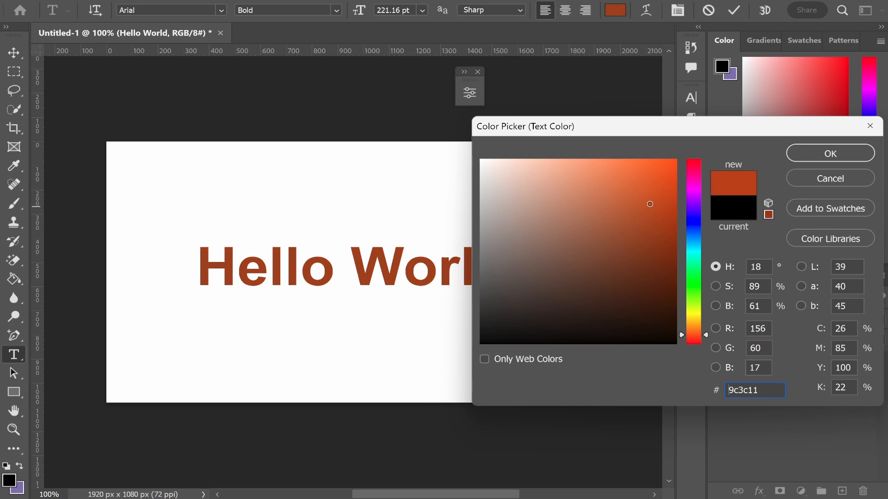
{"action": "left_click", "coordinate": [829, 153]}
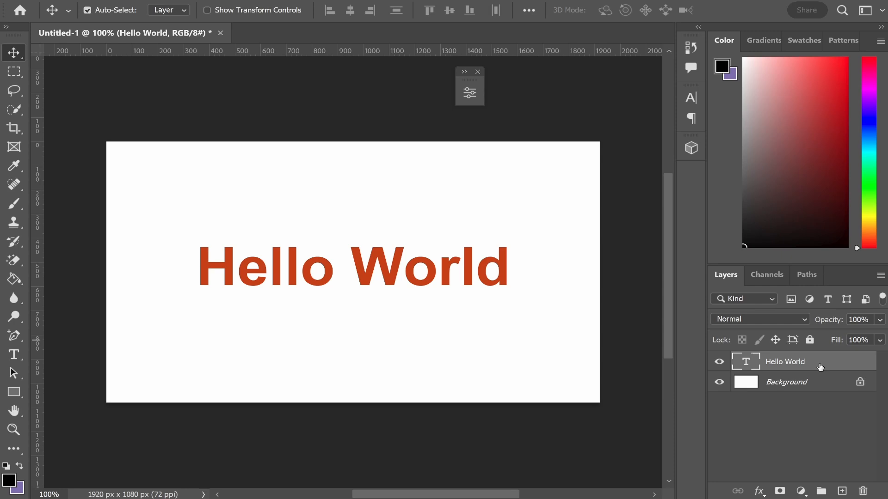
Bring up Layer Style for the Hello World layer, trying Color Overlay and turning it back off.
{"action": "double_click", "coordinate": [786, 362]}
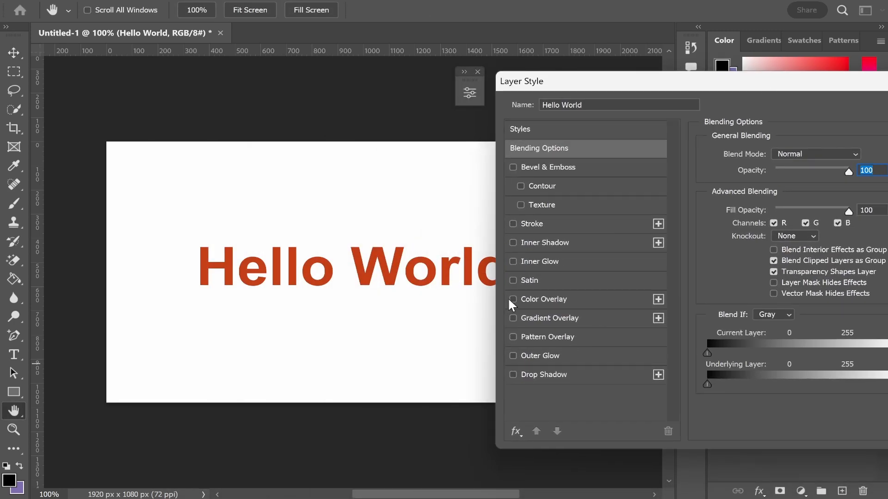
{"action": "left_click", "coordinate": [514, 300]}
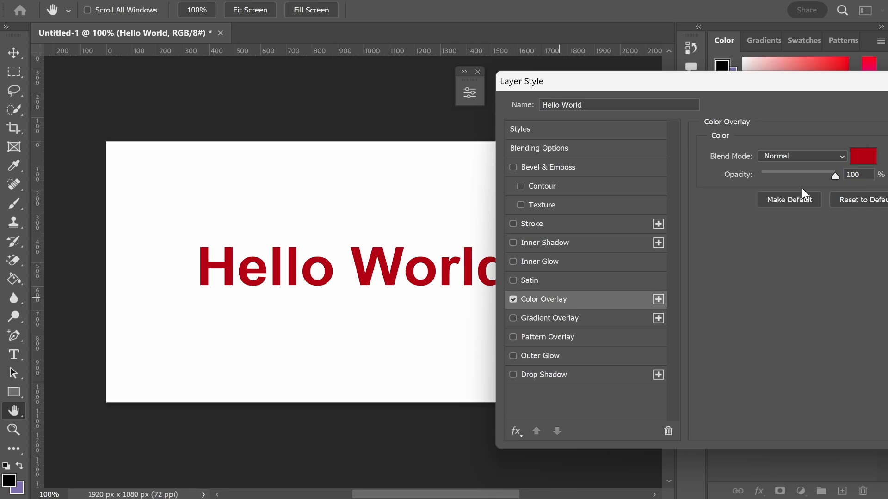
{"action": "left_click", "coordinate": [863, 157]}
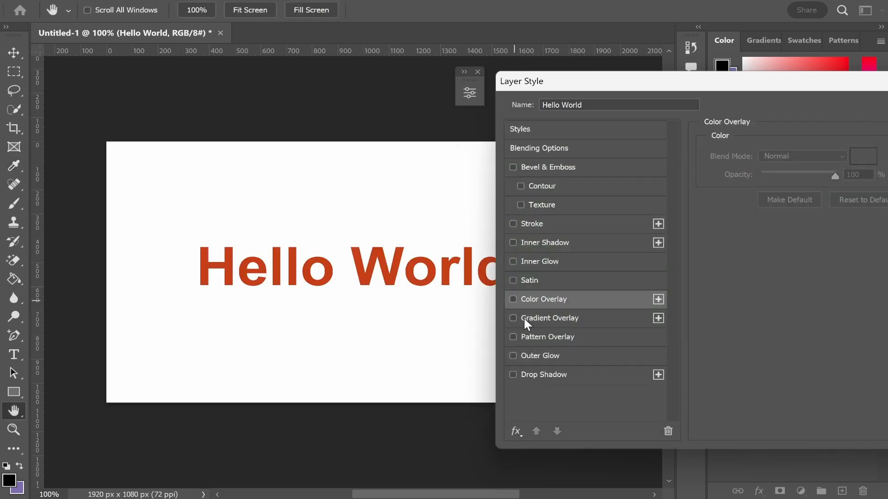
Enable Gradient Overlay and set its stops to yellow and green.
{"action": "left_click", "coordinate": [513, 318]}
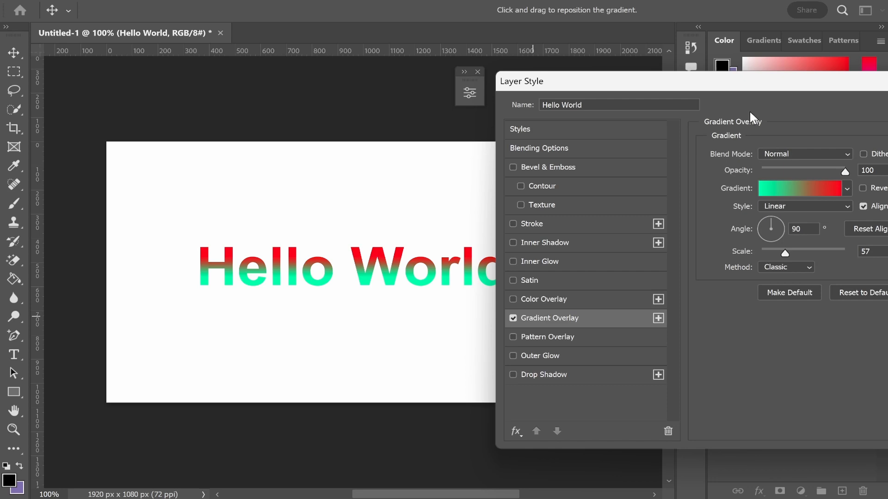
{"action": "left_click", "coordinate": [801, 188]}
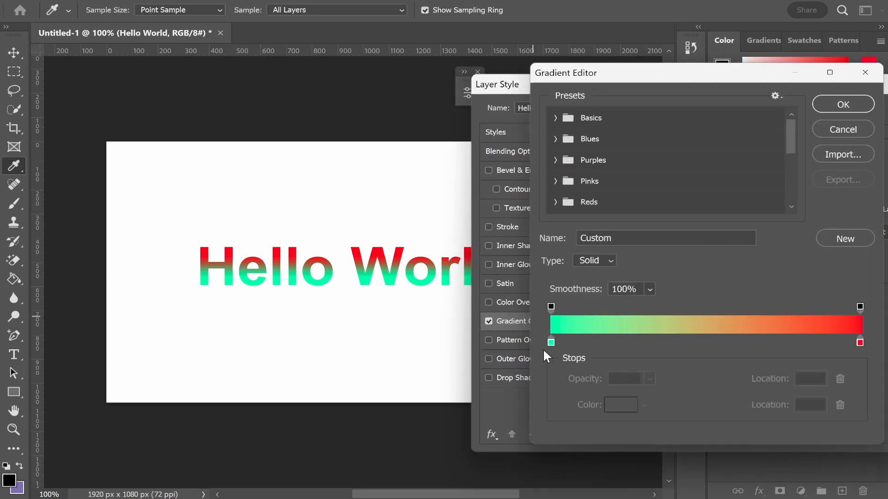
{"action": "left_click", "coordinate": [843, 105]}
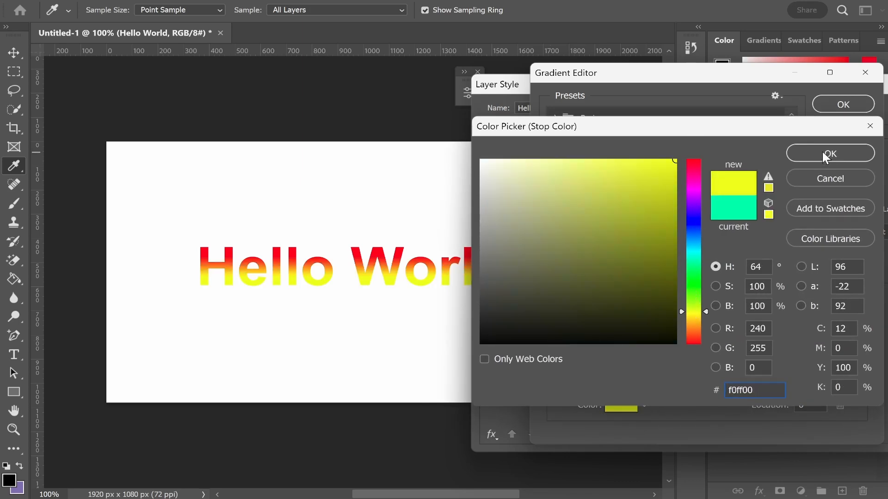
{"action": "left_click", "coordinate": [829, 152]}
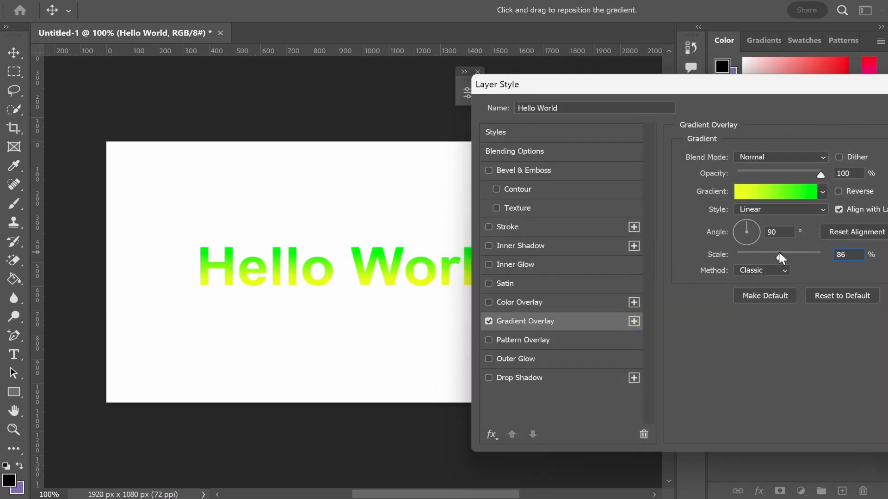
Set the gradient Scale to 86% and nudge the text slightly down and left.
{"action": "left_click_drag", "start_coordinate": [782, 256], "coordinate": [771, 256]}
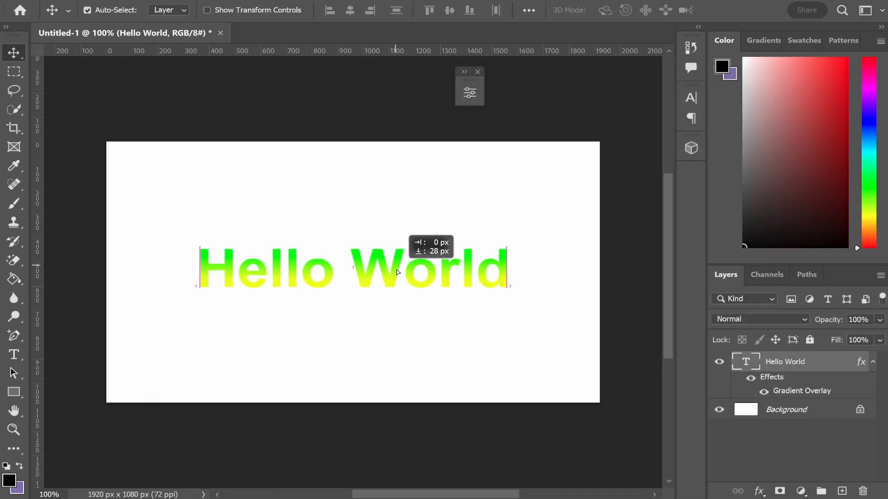
{"action": "left_click_drag", "start_coordinate": [396, 271], "coordinate": [391, 285]}
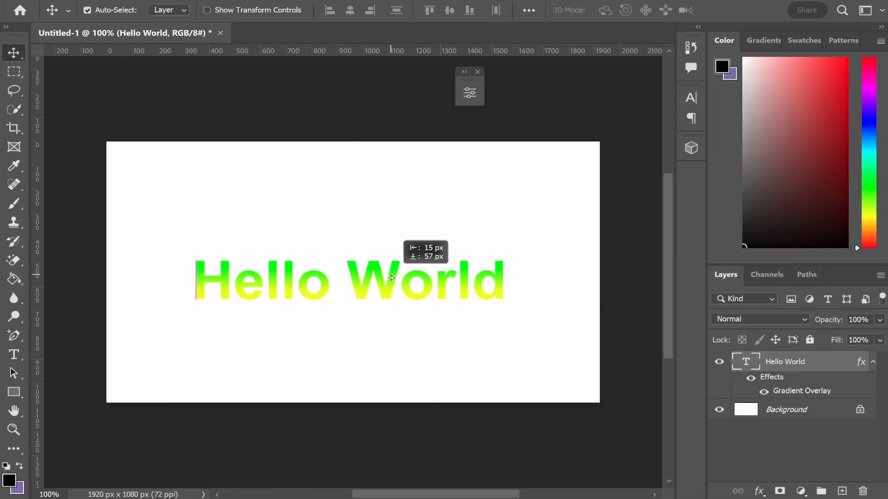